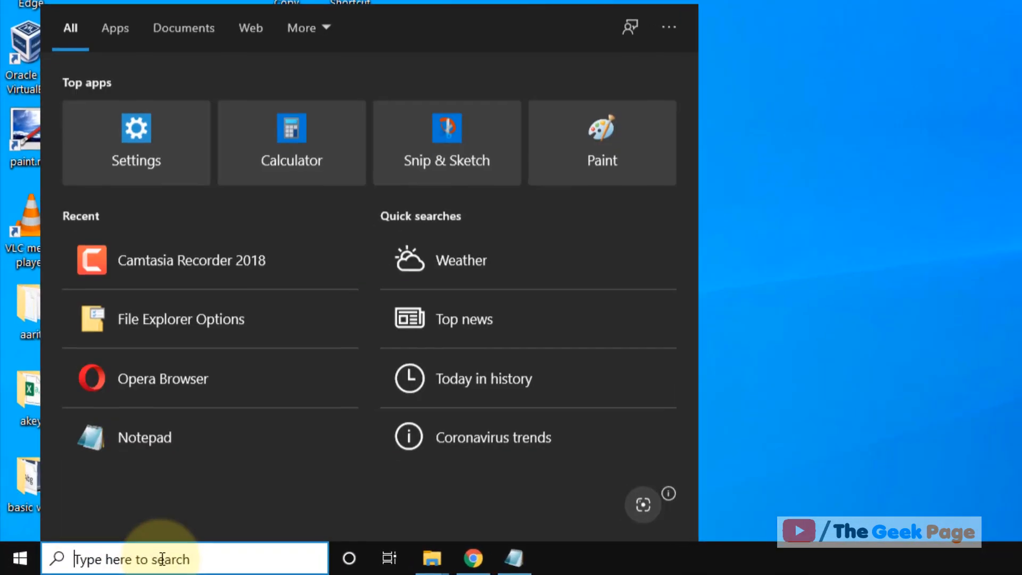
- Search %appdata% from the taskbar to open the AppData\Roaming folder
type("%a")
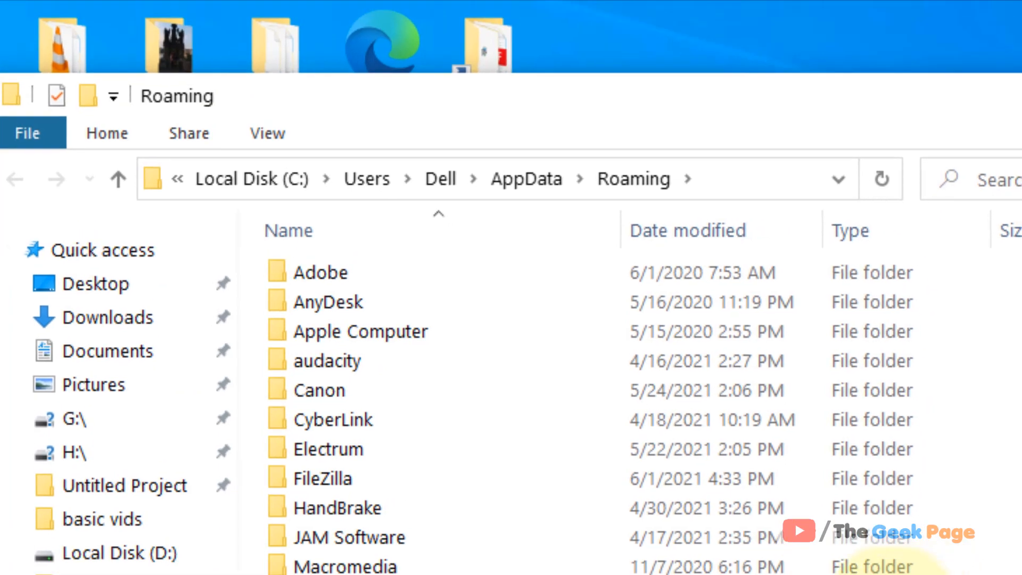
mouse_move(525, 179)
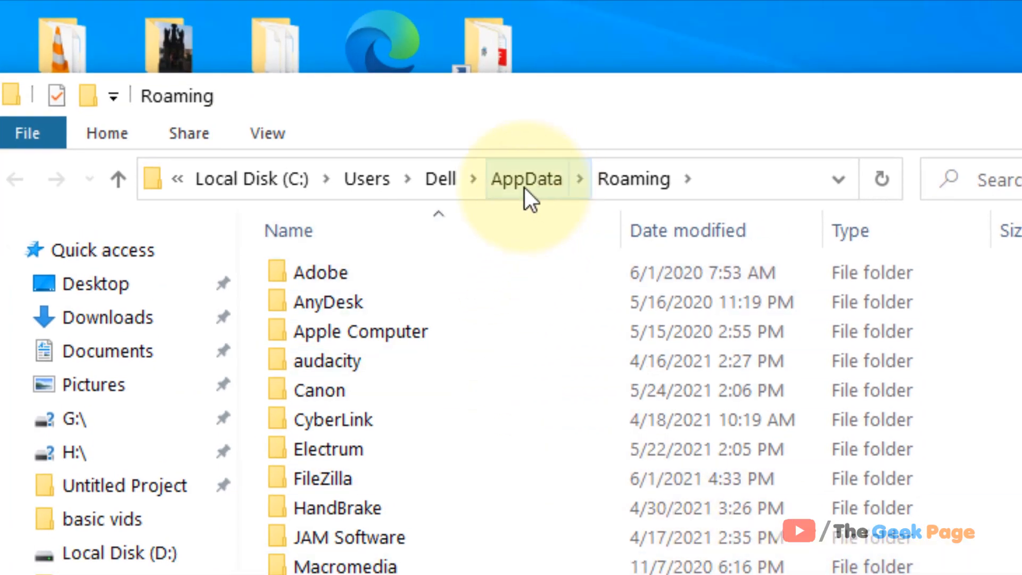
- Navigate up to AppData and into its Local folder
left_click(526, 179)
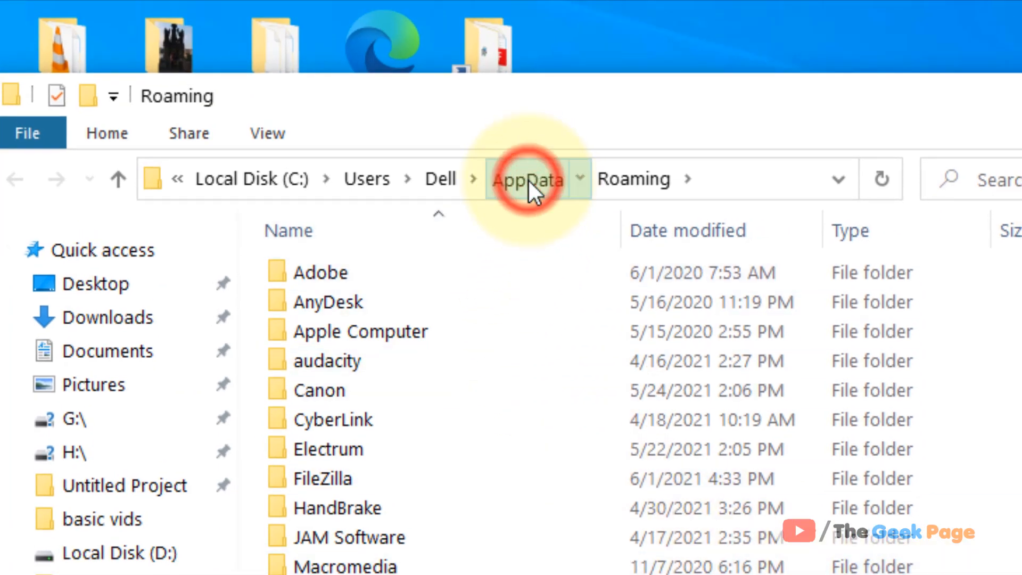
left_click(527, 178)
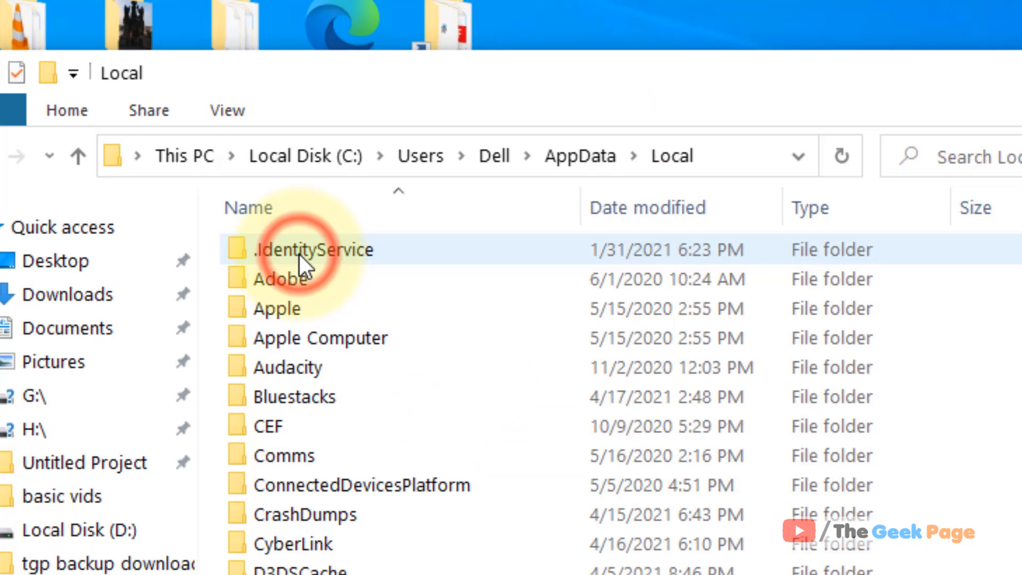
- Scroll the Local folder's contents down to the IconCache database file
scroll("down", 3)
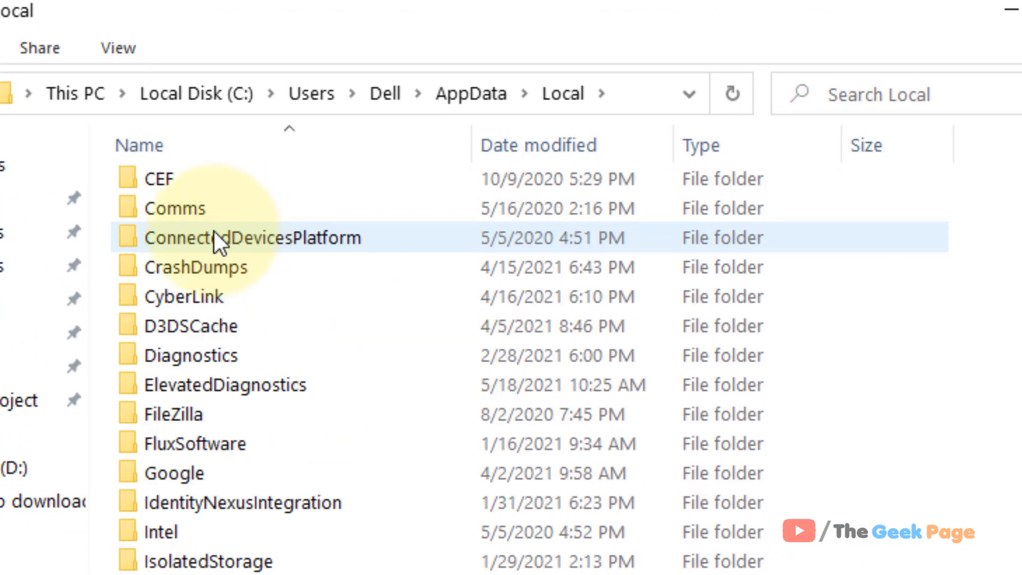
left_click(117, 48)
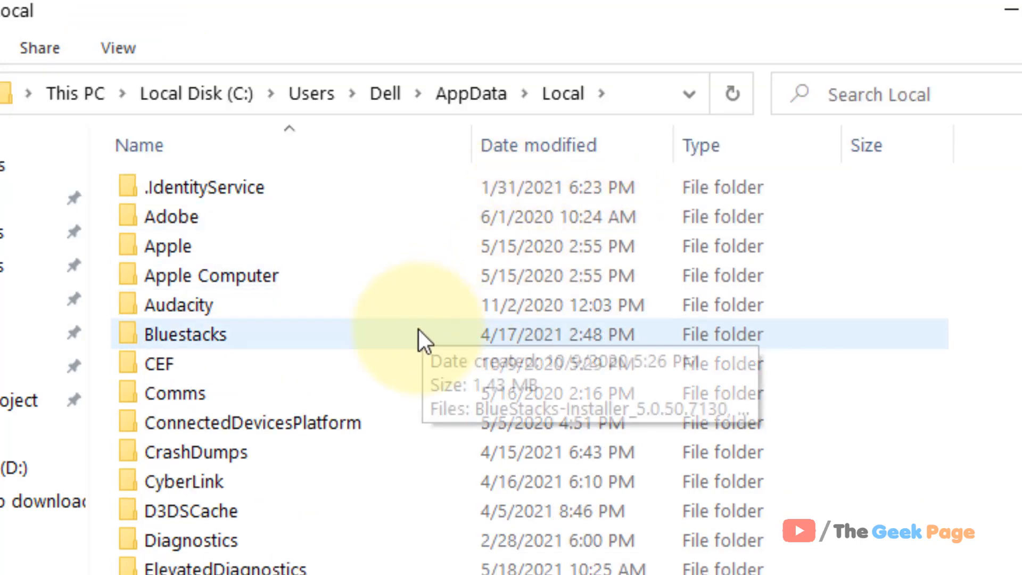
scroll("down", 3)
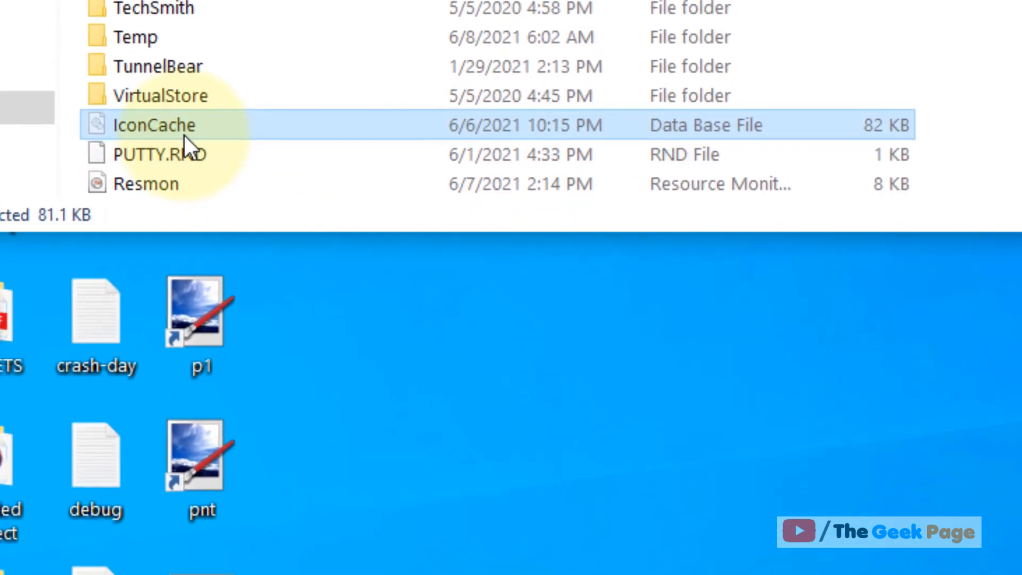
- Delete the IconCache database file from AppData\Local via its context menu
right_click(157, 125)
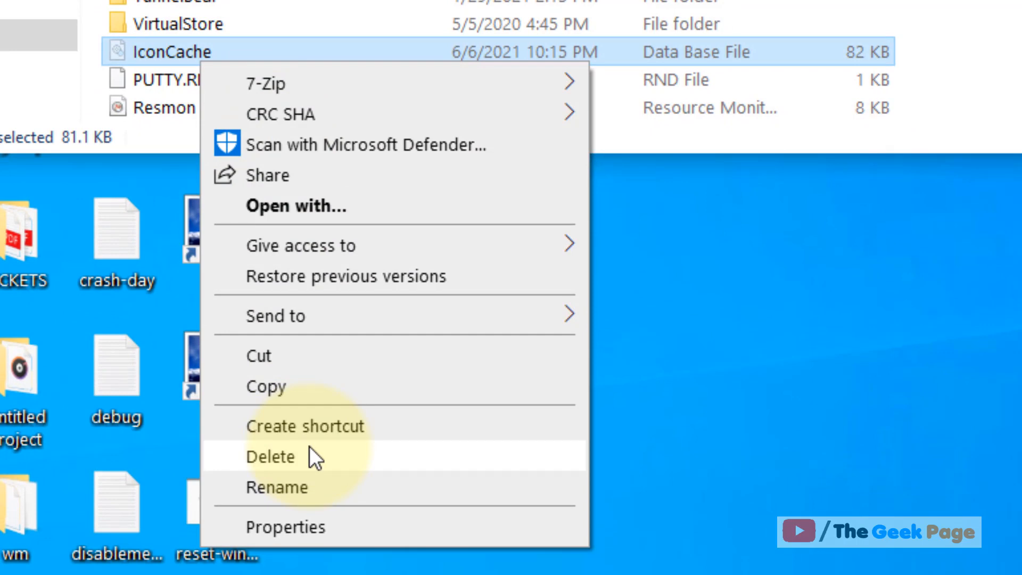
left_click(270, 457)
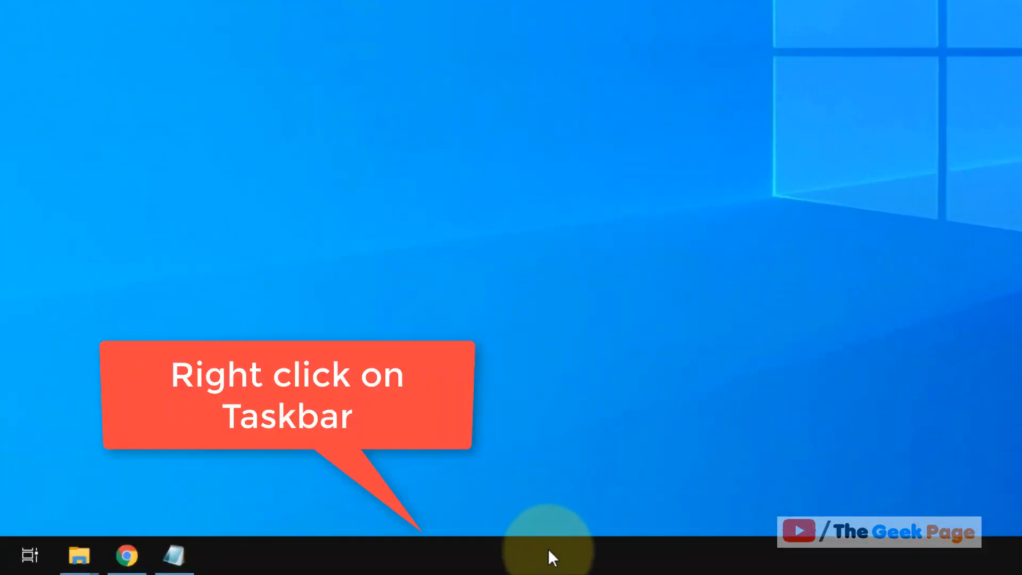
- Launch Task Manager from the taskbar and scroll its Processes list past background processes
right_click(550, 556)
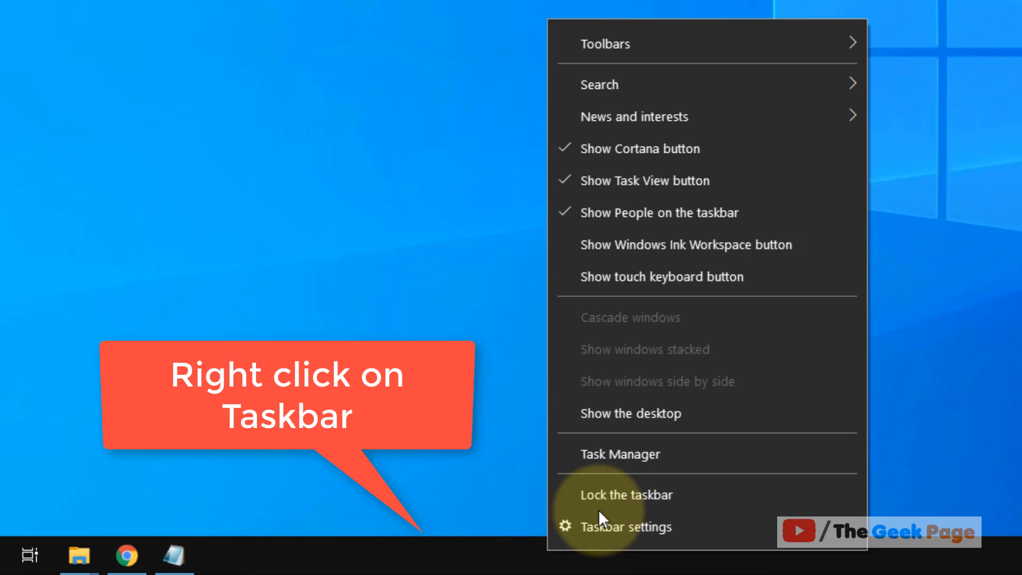
left_click(624, 527)
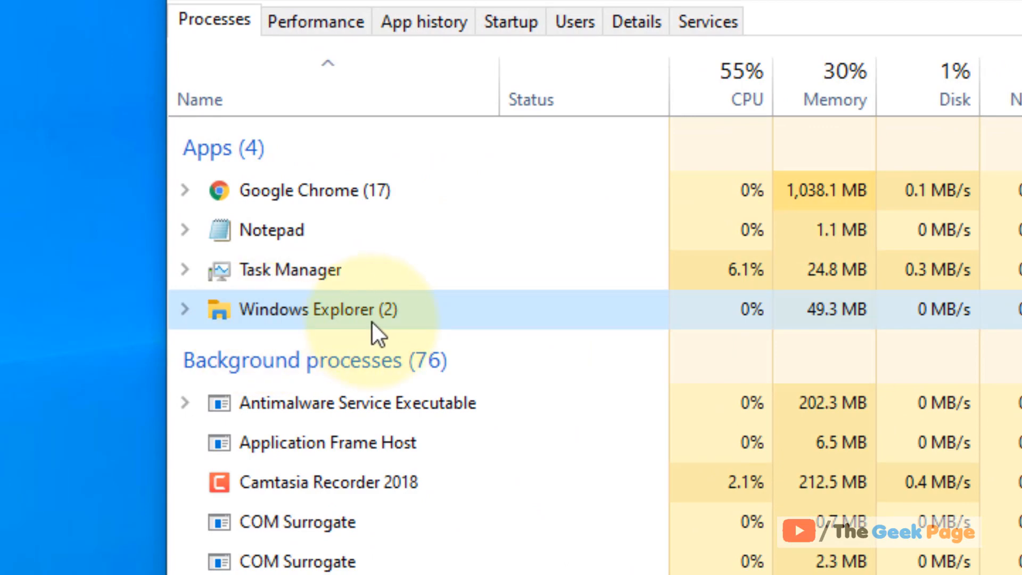
scroll("down", 3)
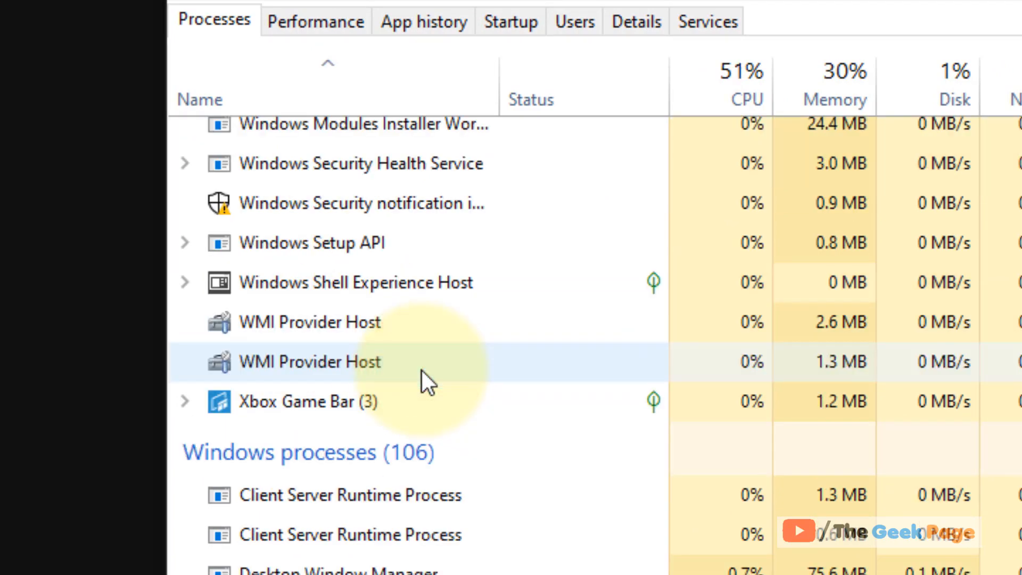